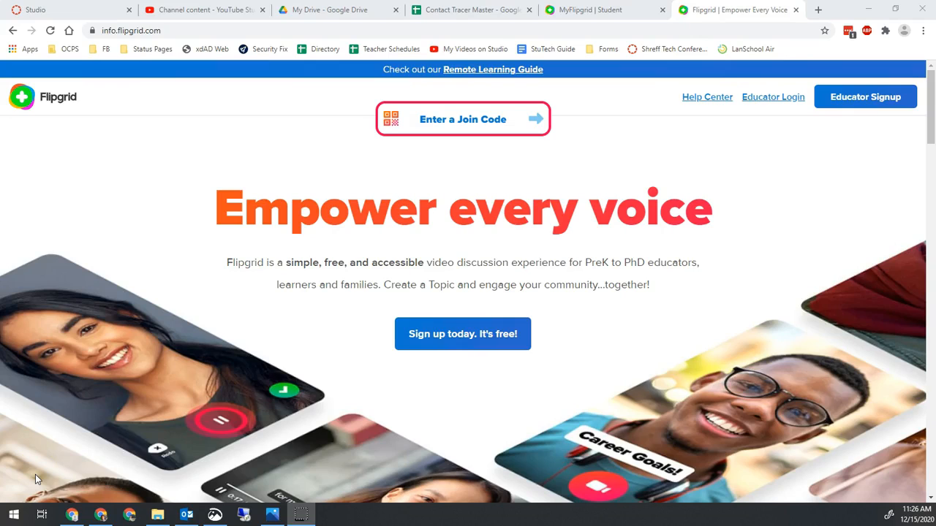
mouse_move(480, 252)
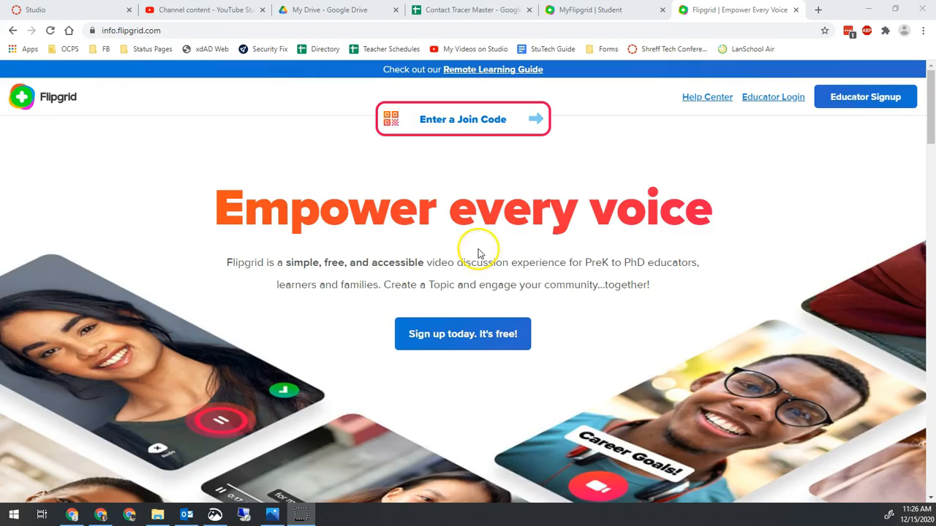
mouse_move(456, 260)
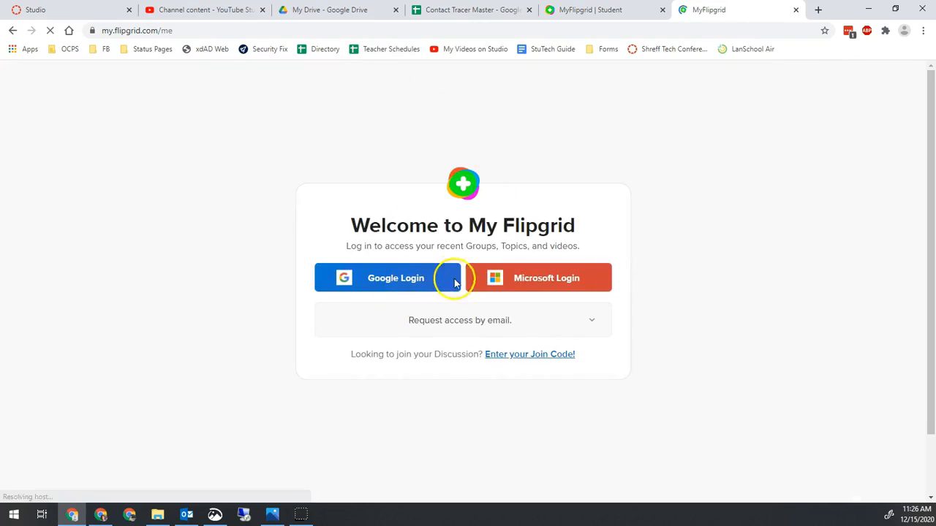
Sign in to My Flipgrid with Google and scroll through the 51 recorded video responses
left_click(394, 277)
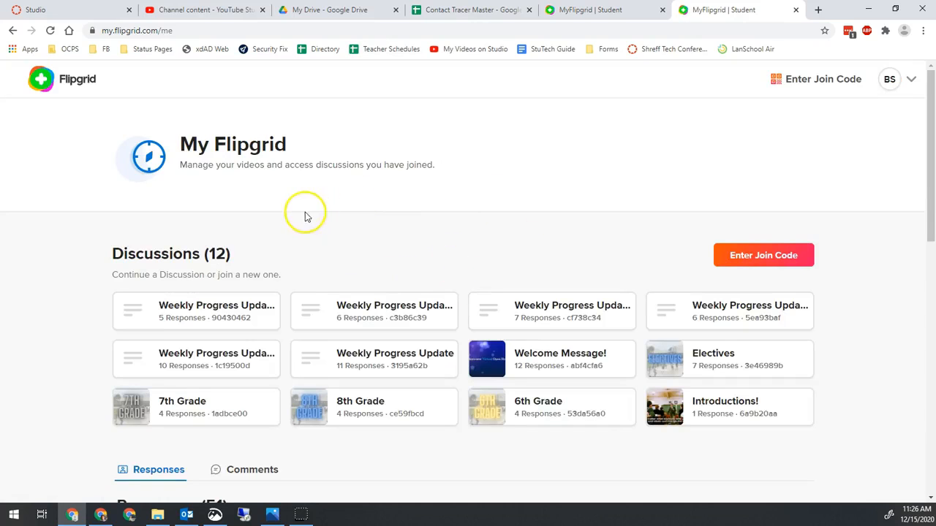
scroll("down", 3)
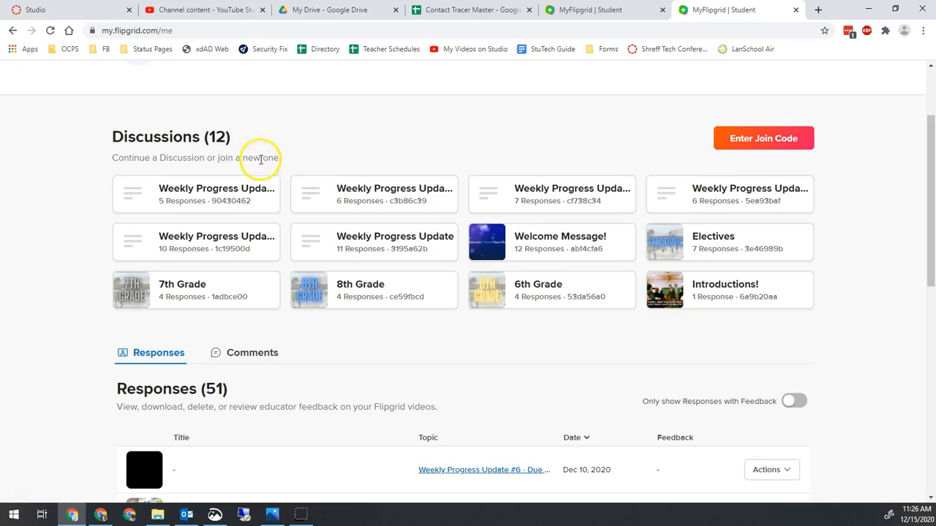
scroll("down", 3)
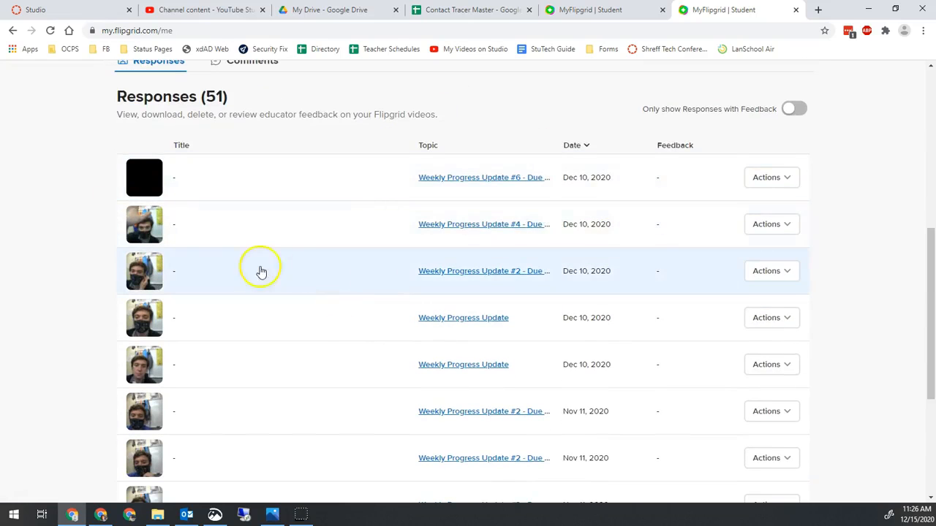
scroll("down", 3)
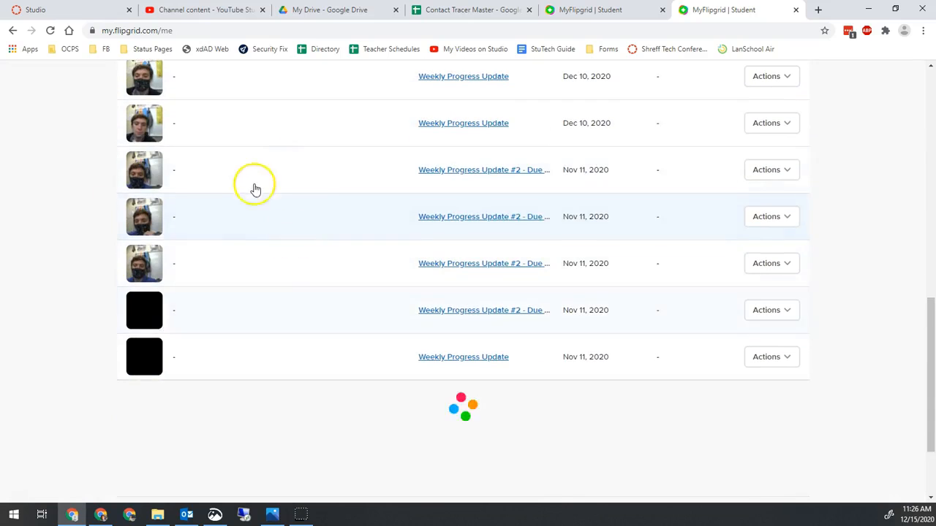
scroll("down", 3)
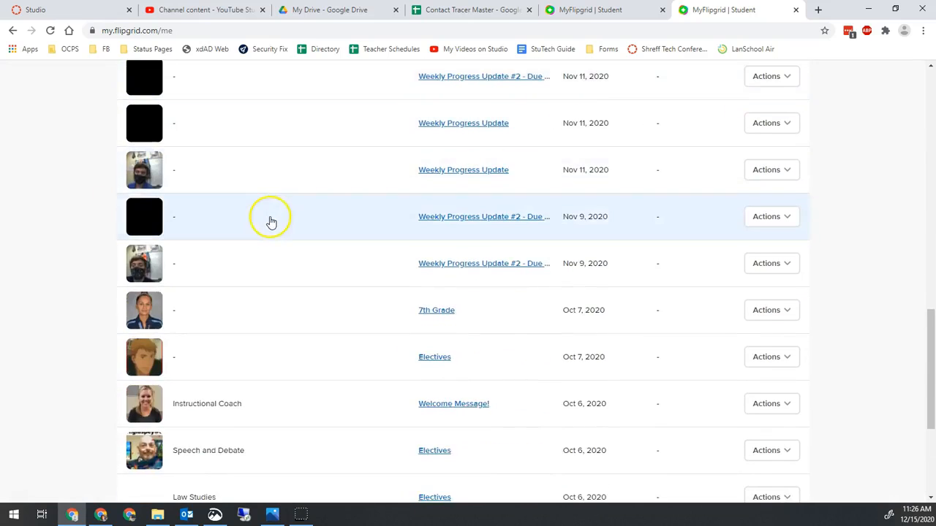
scroll("down", 3)
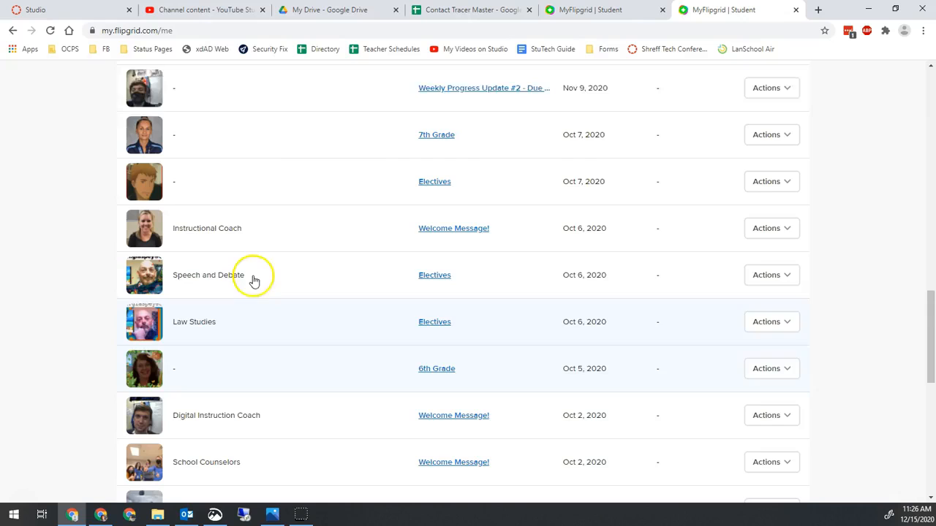
scroll("down", 3)
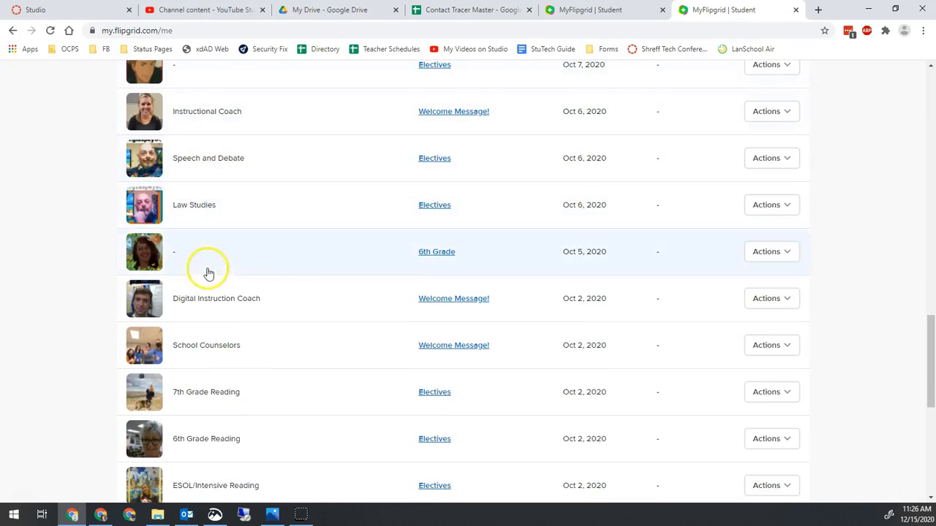
scroll("down", 3)
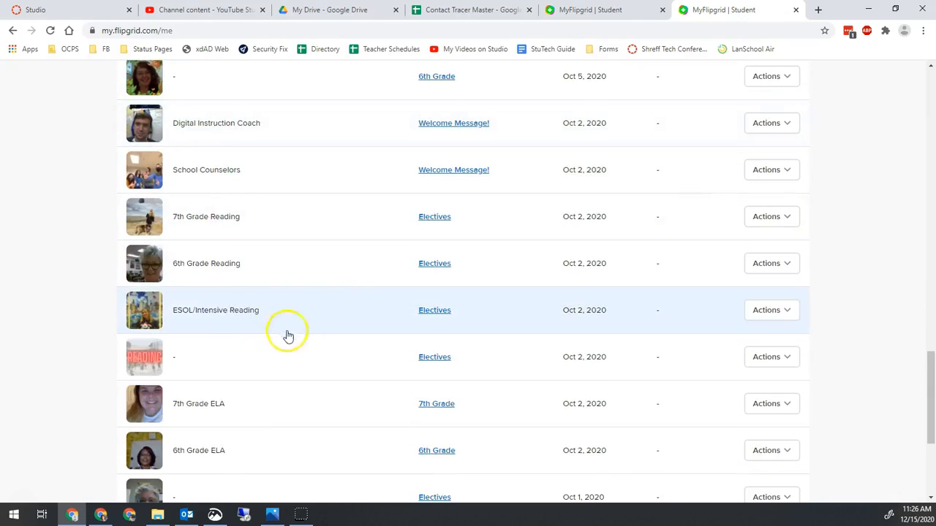
scroll("up", 3)
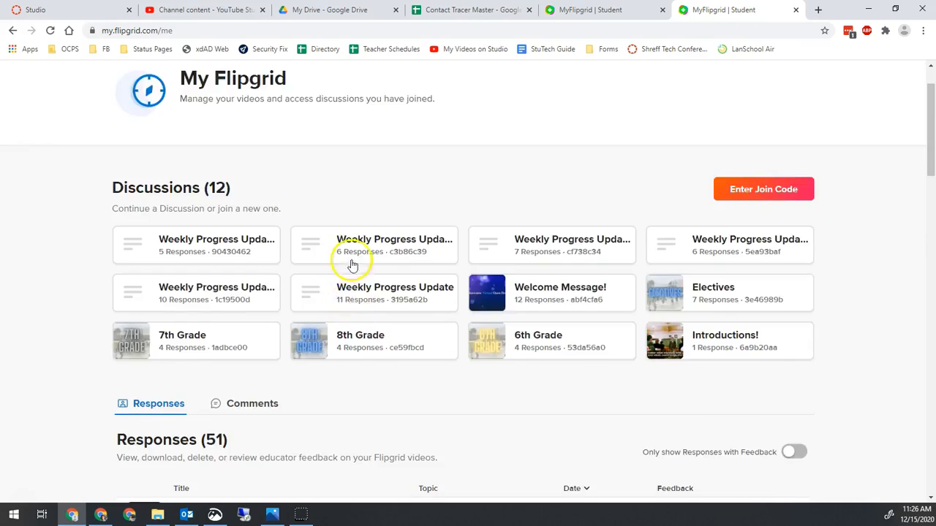
scroll("down", 3)
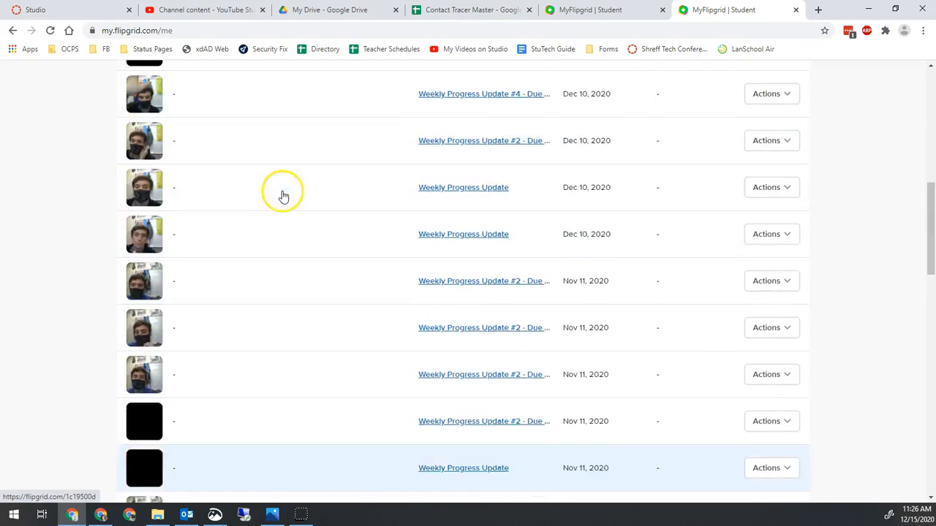
scroll("up", 3)
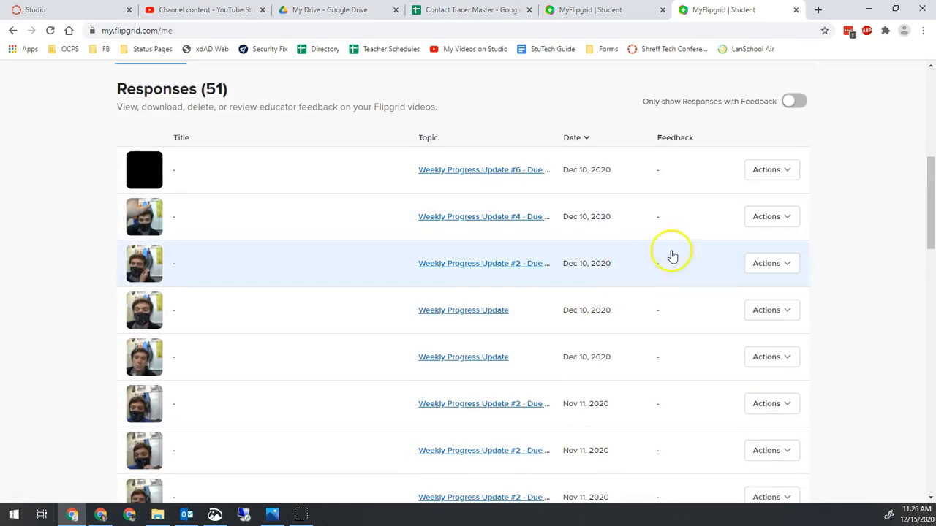
View and dismiss the private share link for the second Dec 10, 2020 response, then reopen its Actions menu
left_click(771, 216)
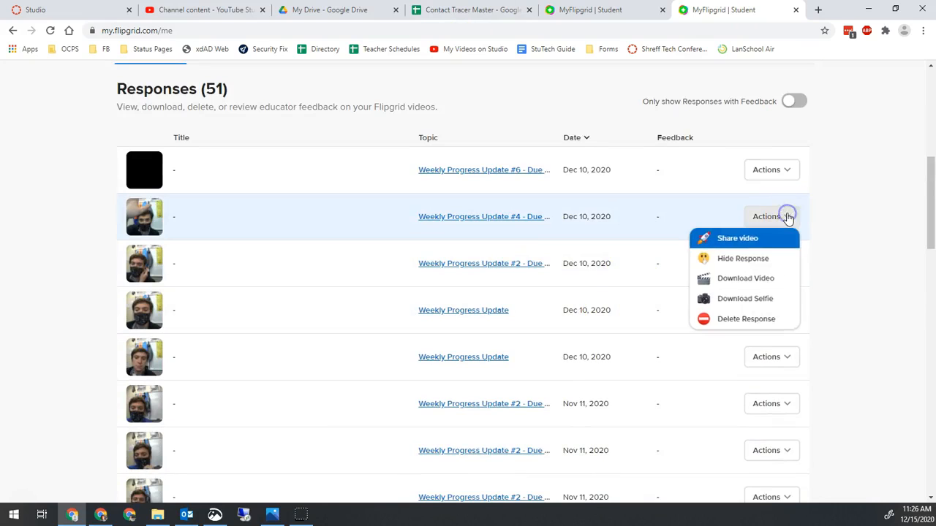
mouse_move(553, 213)
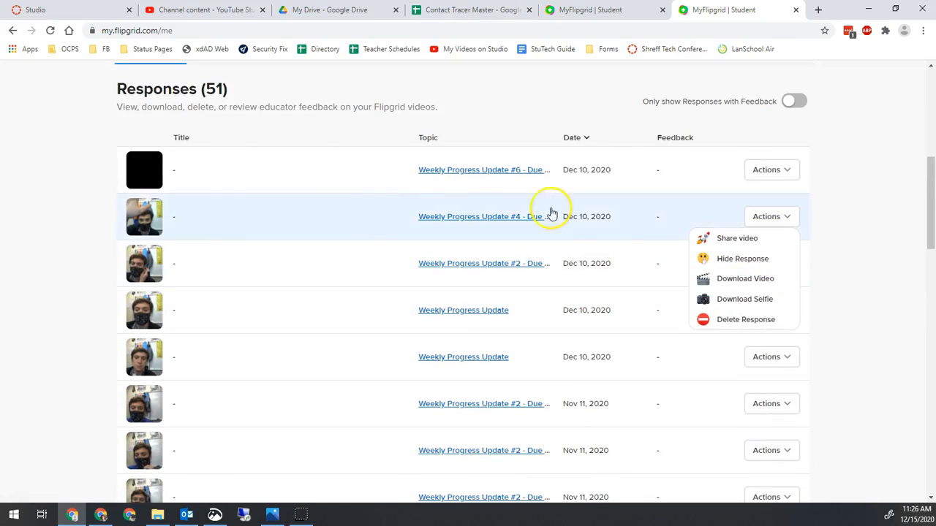
mouse_move(744, 278)
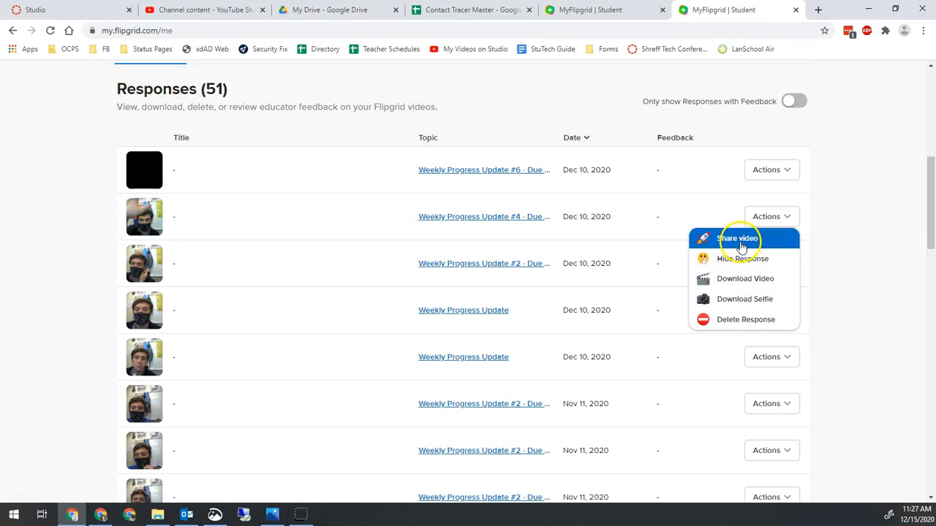
left_click(737, 237)
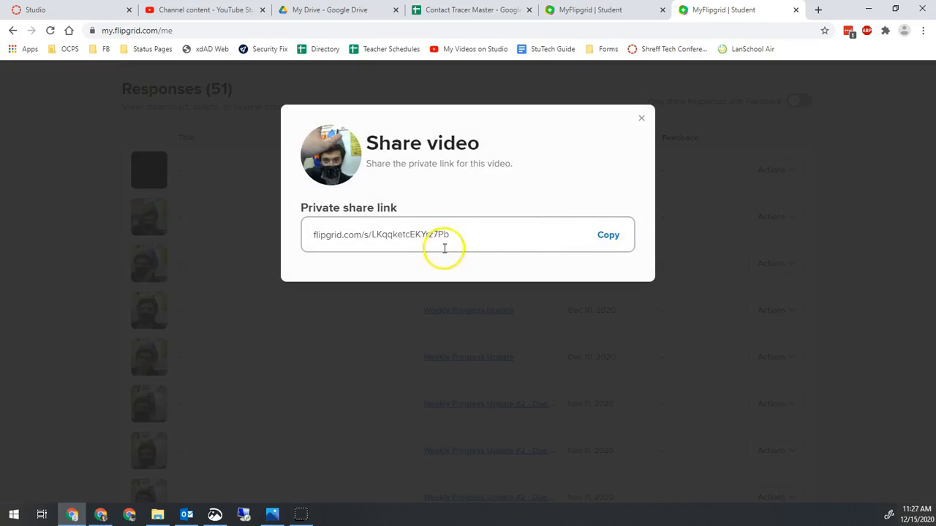
mouse_move(646, 88)
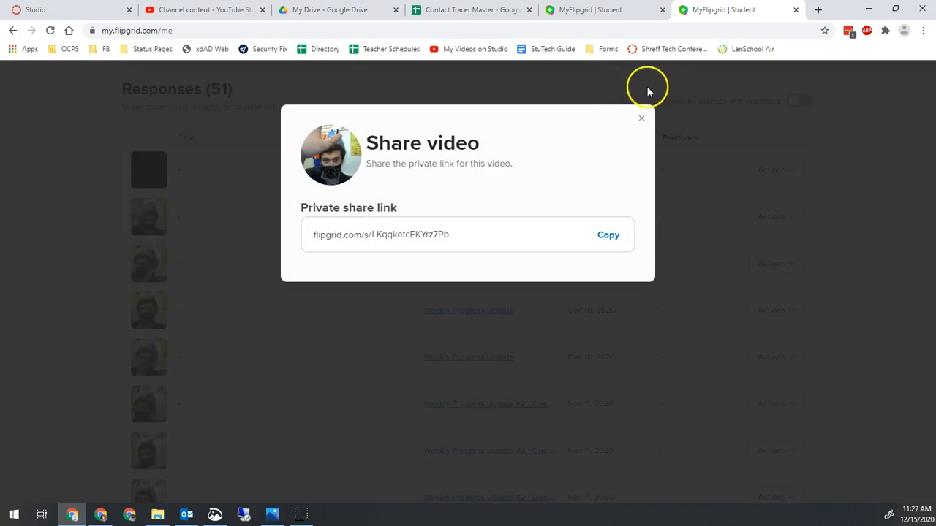
left_click(640, 116)
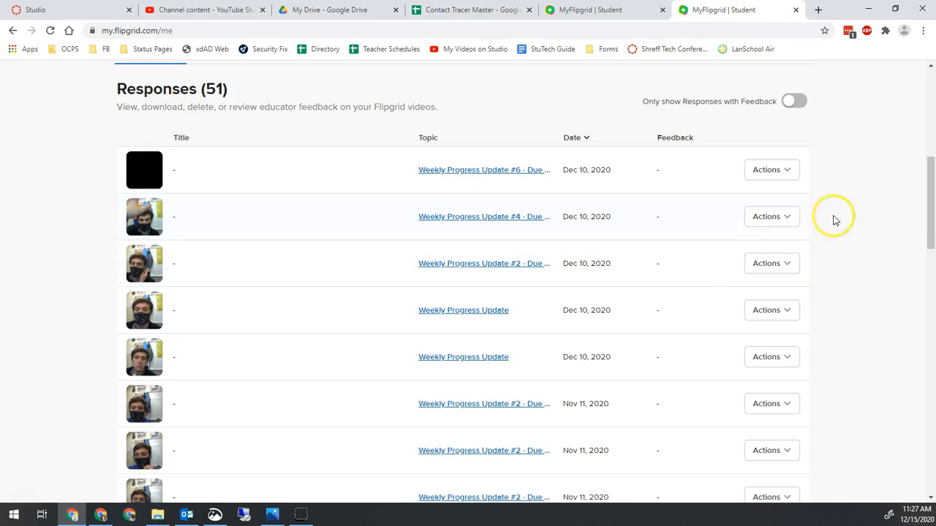
left_click(770, 216)
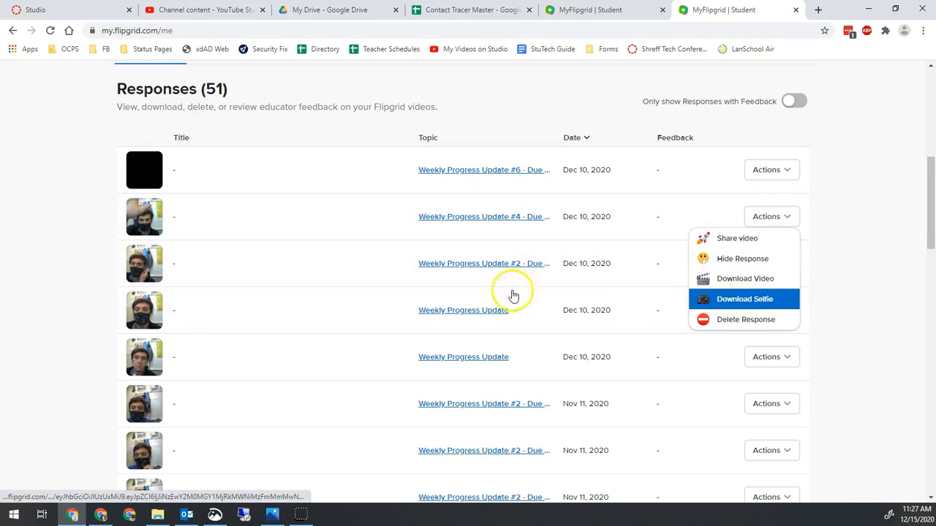
mouse_move(124, 216)
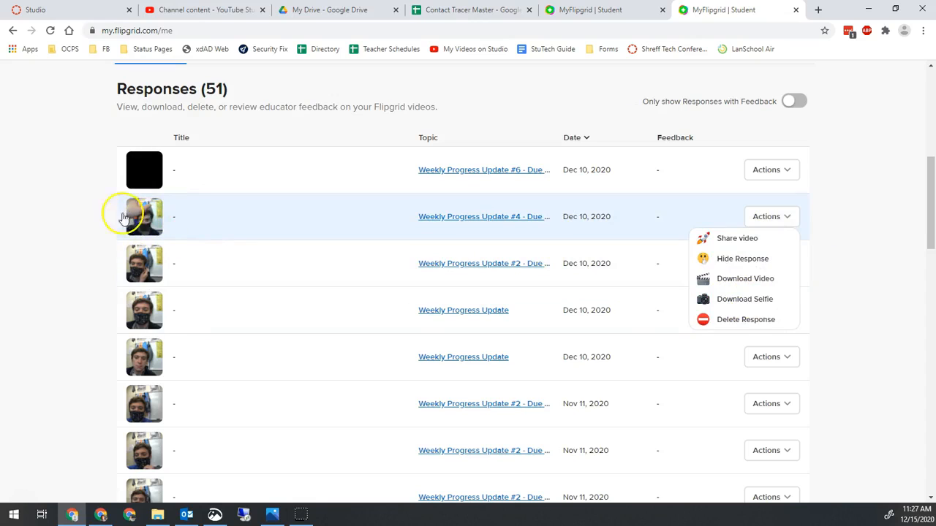
mouse_move(744, 278)
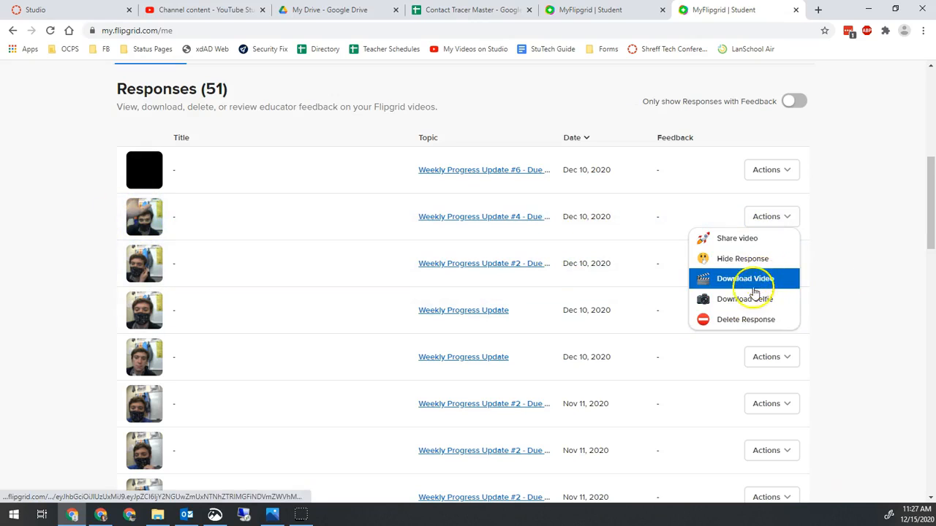
Download the Weekly Progress Update #4 response video to the computer as an MP4 file
left_click(744, 278)
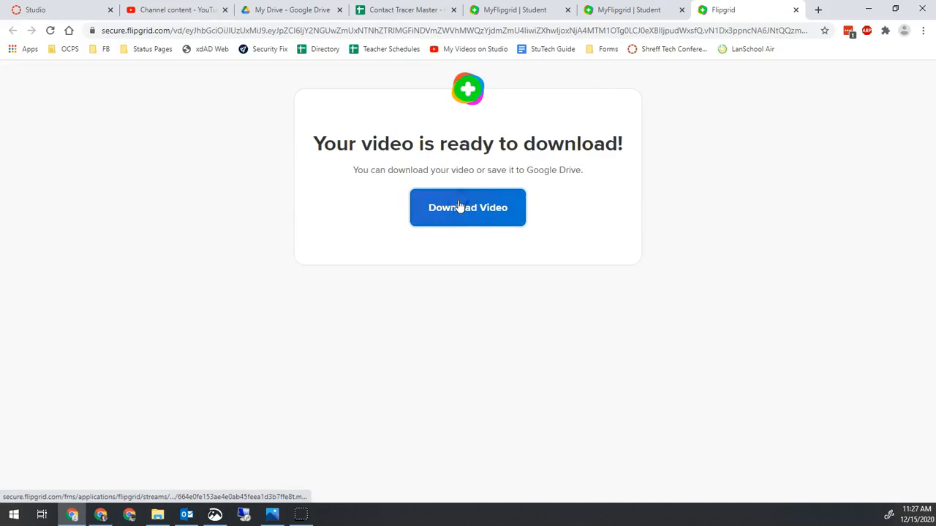
left_click(468, 208)
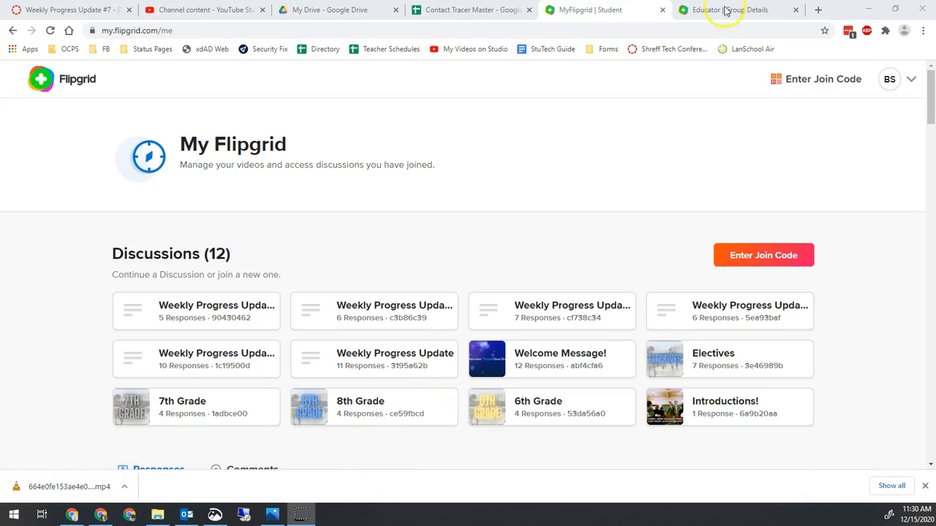
From Educator Group Details, open the Weekly Progress Update #7 topic and its newest student response
left_click(719, 9)
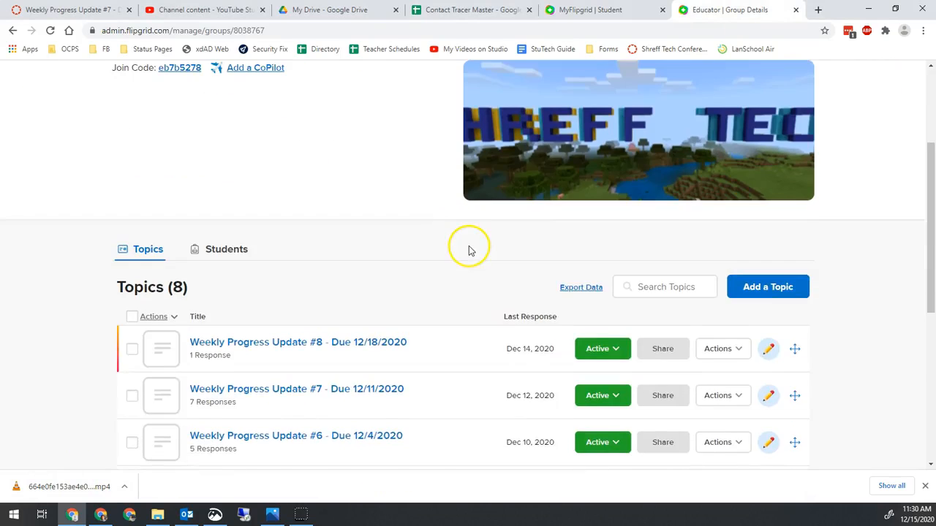
scroll("down", 3)
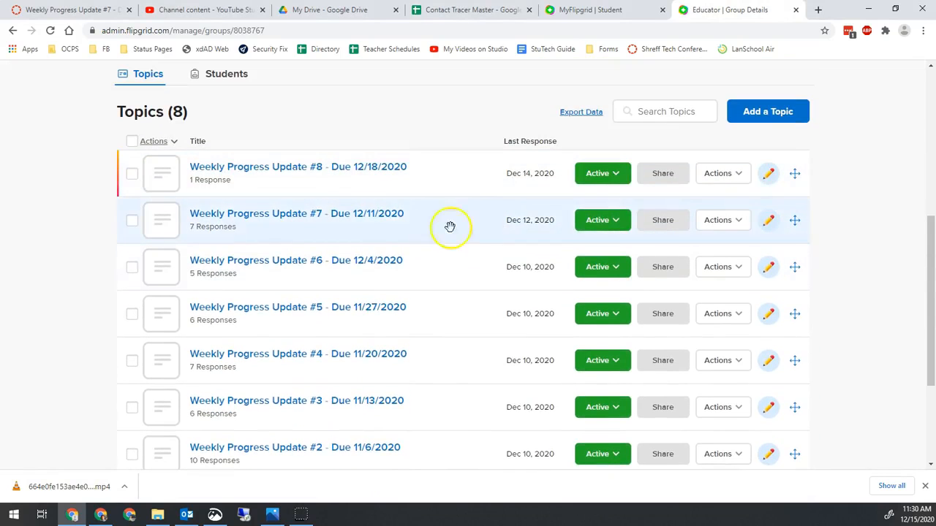
mouse_move(357, 207)
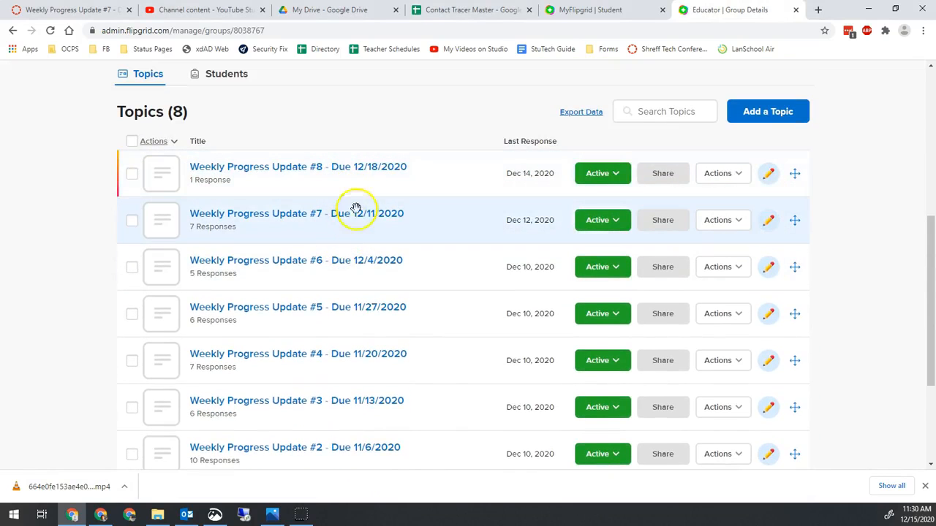
left_click(275, 213)
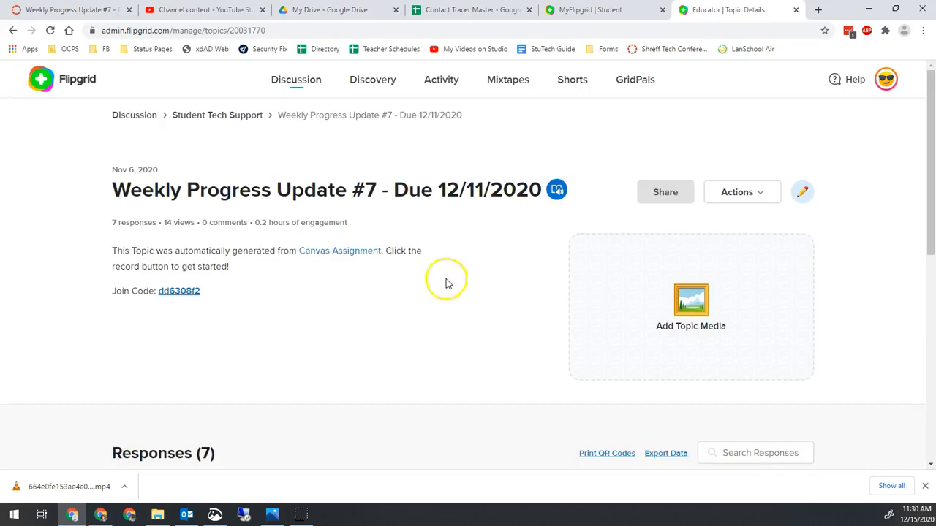
scroll("down", 3)
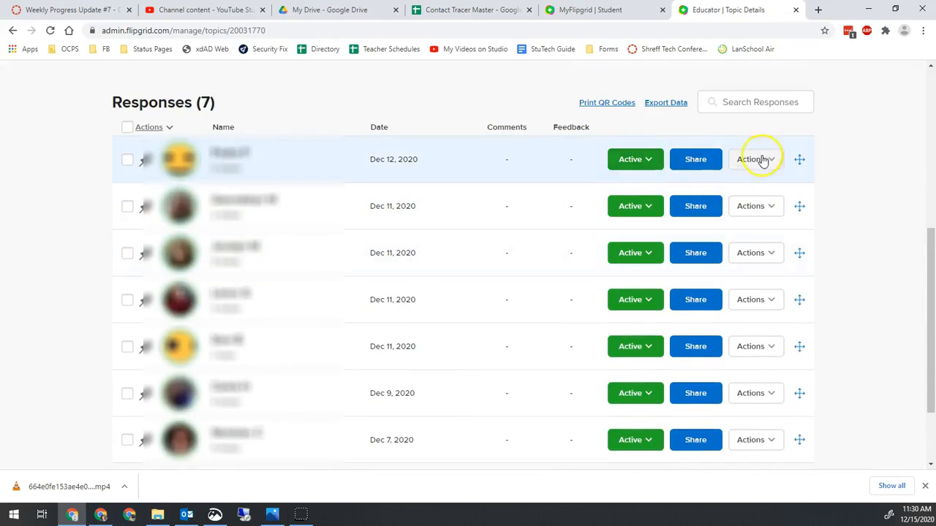
left_click(754, 158)
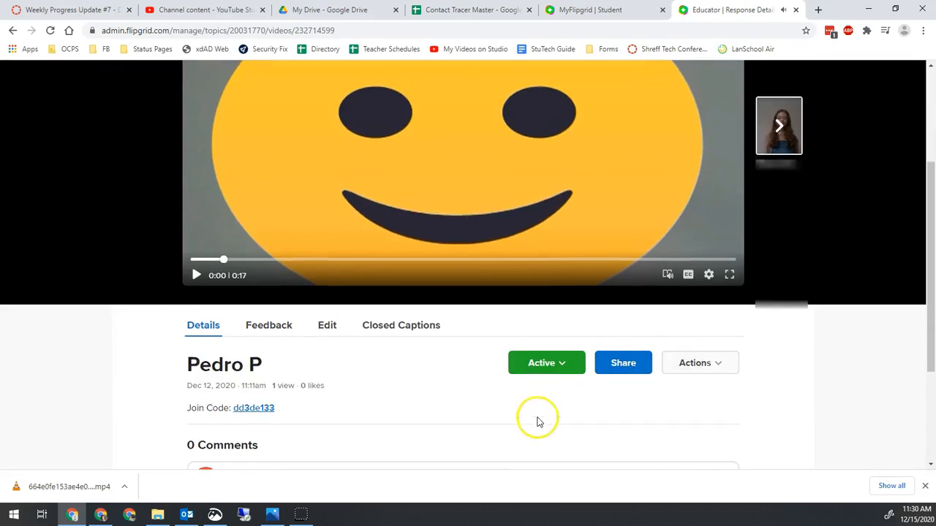
scroll("down", 3)
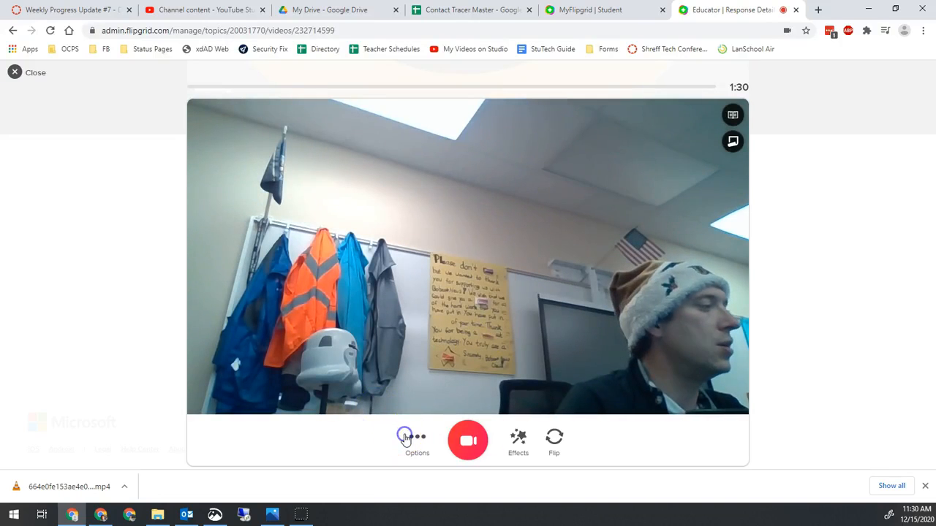
Choose Upload clip in the feedback recorder and pick the downloaded MP4 from the computer
left_click(417, 438)
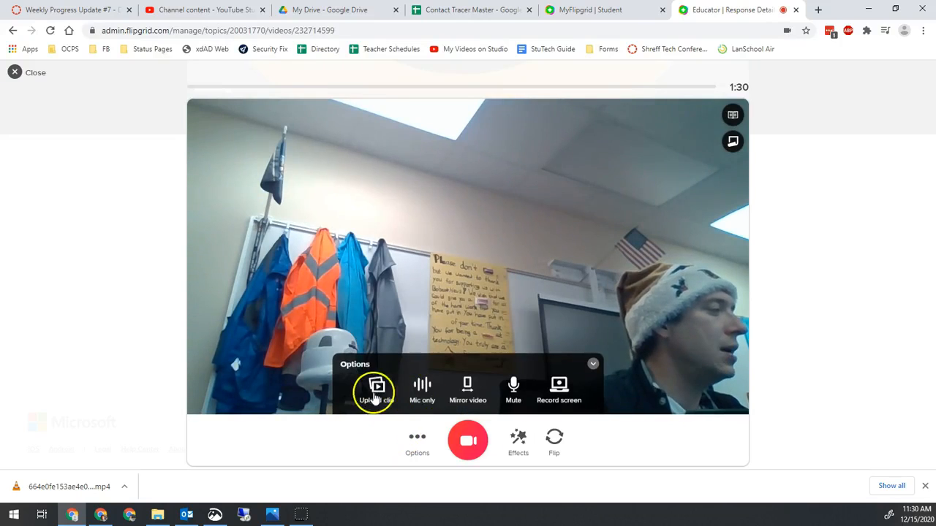
left_click(374, 387)
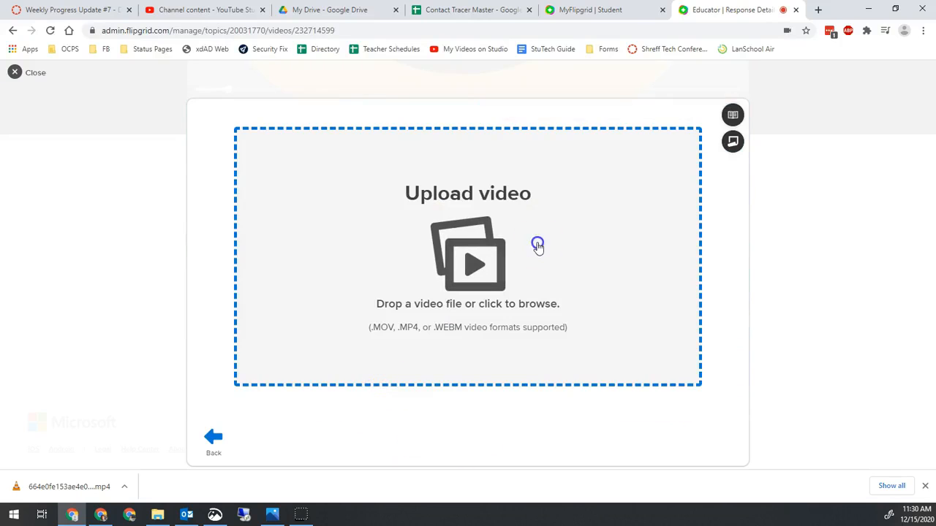
mouse_move(490, 225)
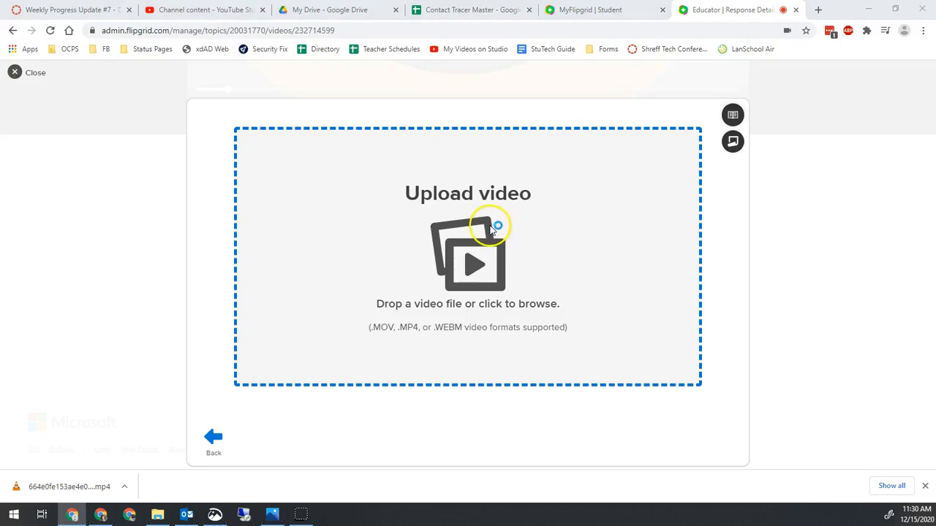
left_click(468, 248)
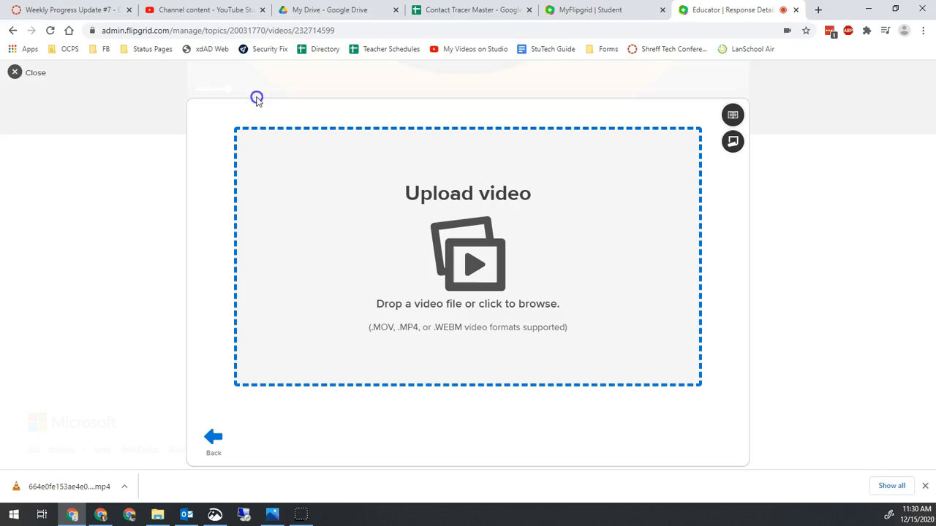
mouse_move(388, 248)
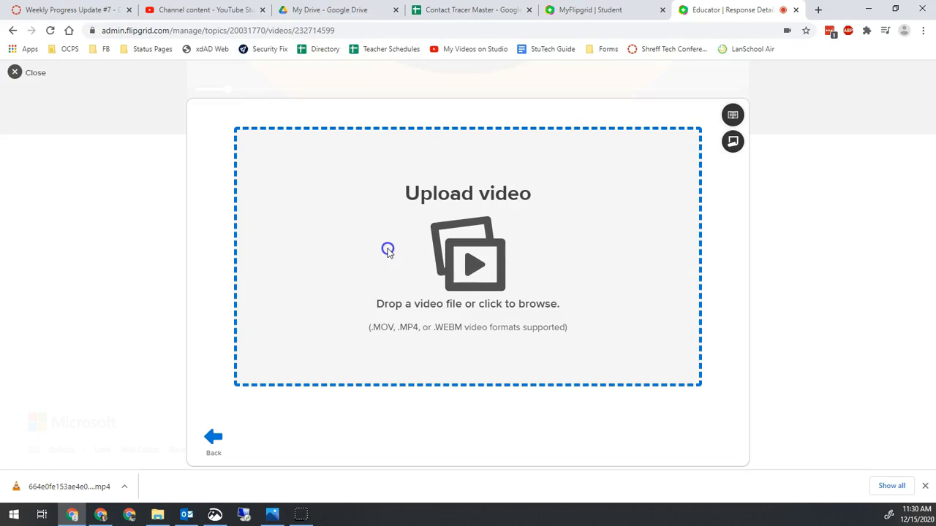
left_click(467, 255)
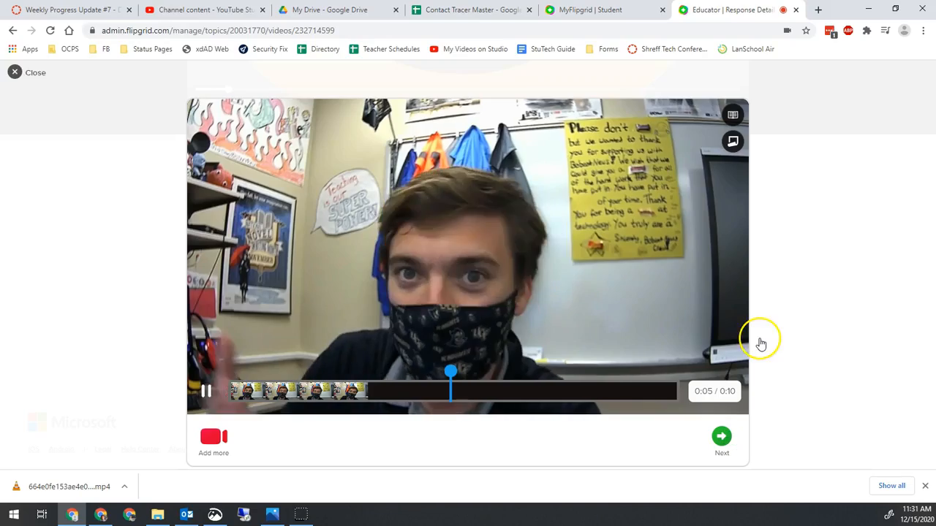
Accept the uploaded 10-second clip and continue to the cover photo confirmation
left_click(722, 436)
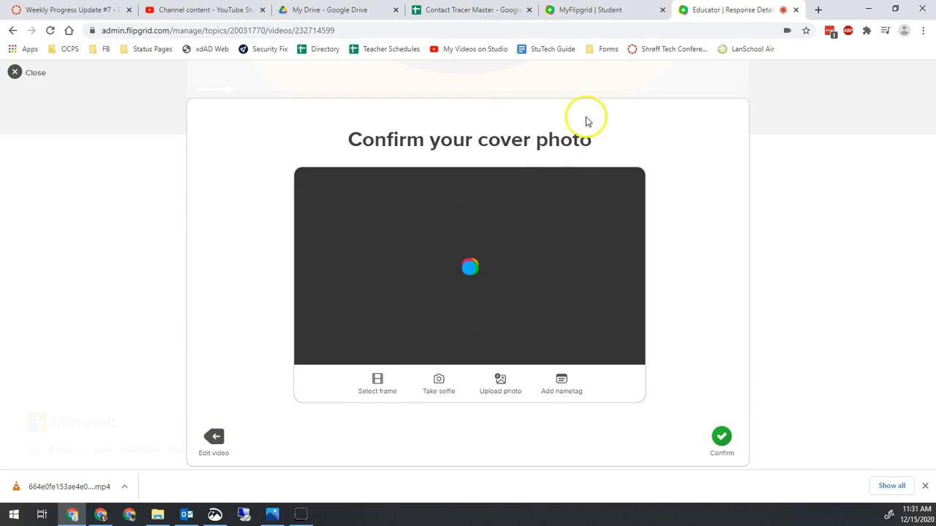